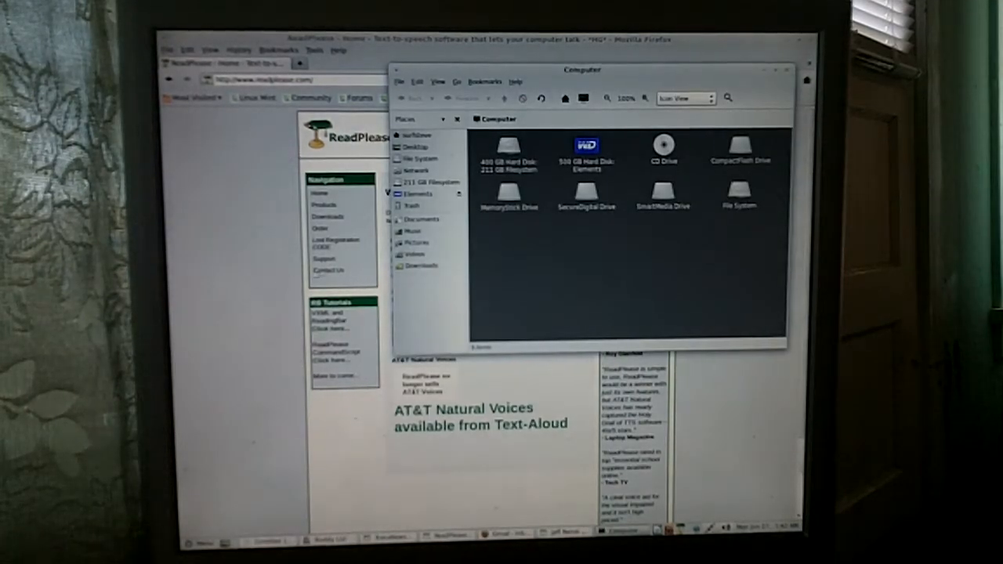
{"action": "mouse_move", "coordinate": [545, 260]}
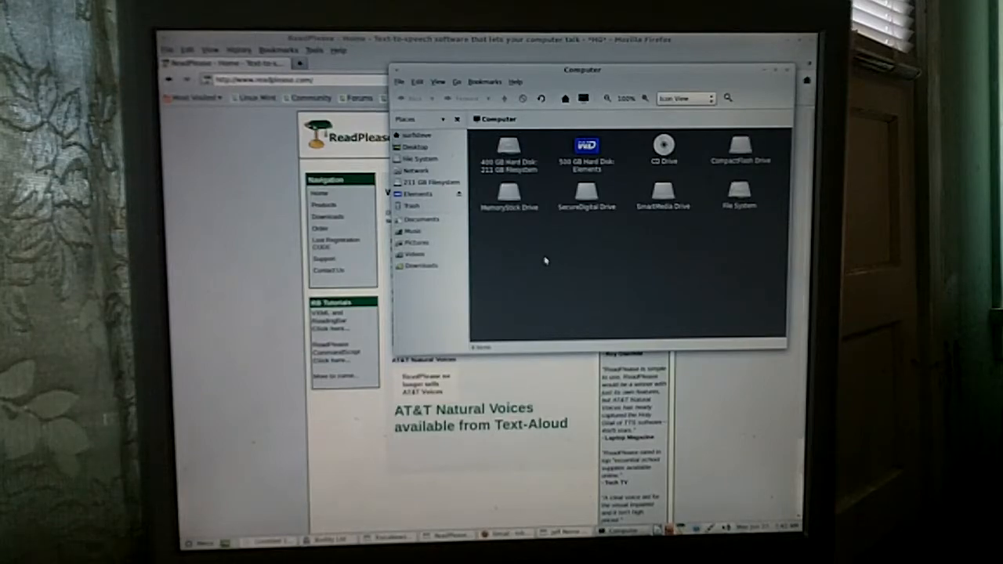
{"action": "mouse_move", "coordinate": [541, 260]}
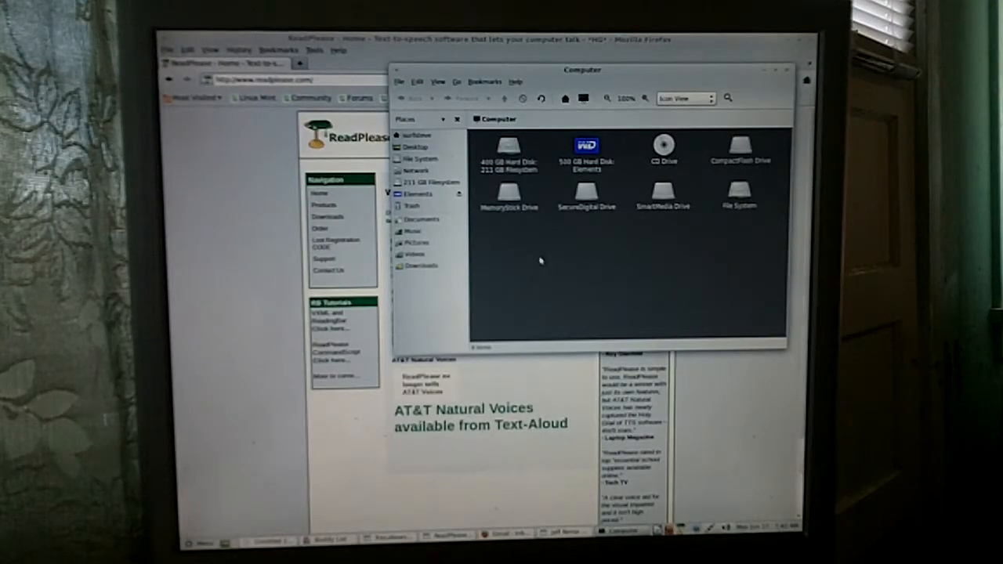
{"action": "mouse_move", "coordinate": [551, 247]}
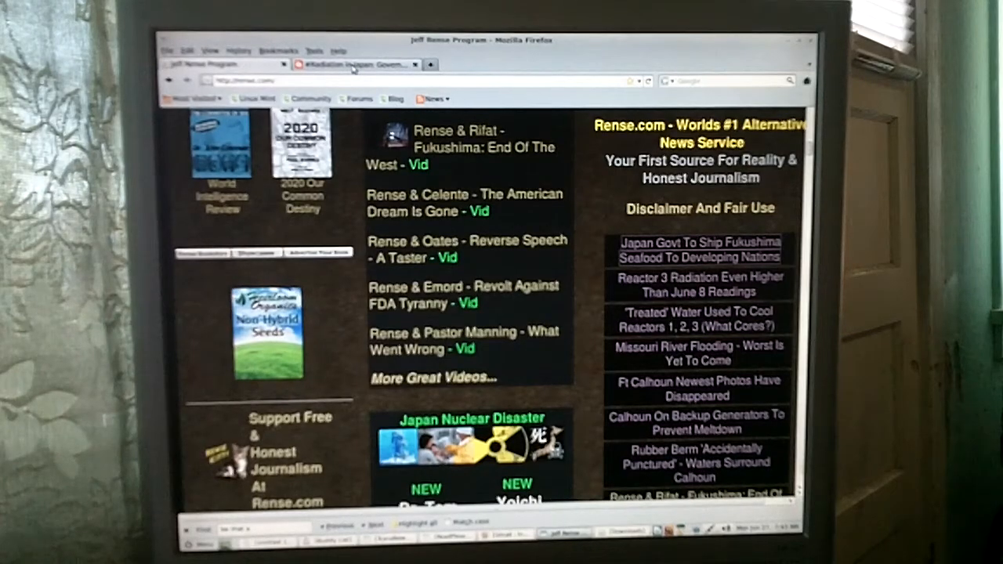
Step: Switch to the Japan seafood article tab and scroll through its text to copy it
{"action": "left_click", "coordinate": [698, 249]}
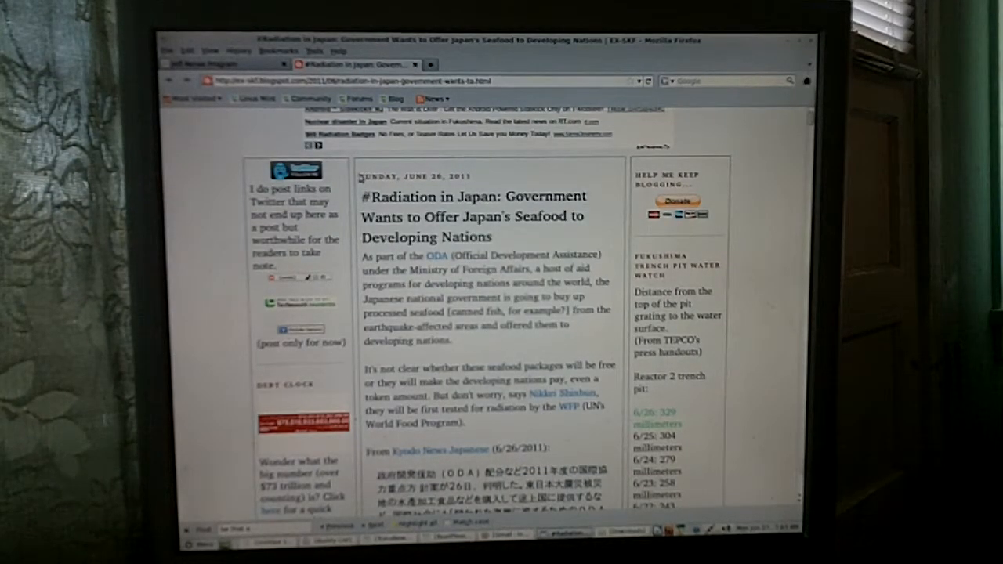
{"action": "scroll", "scroll_direction": "down", "scroll_amount": 3}
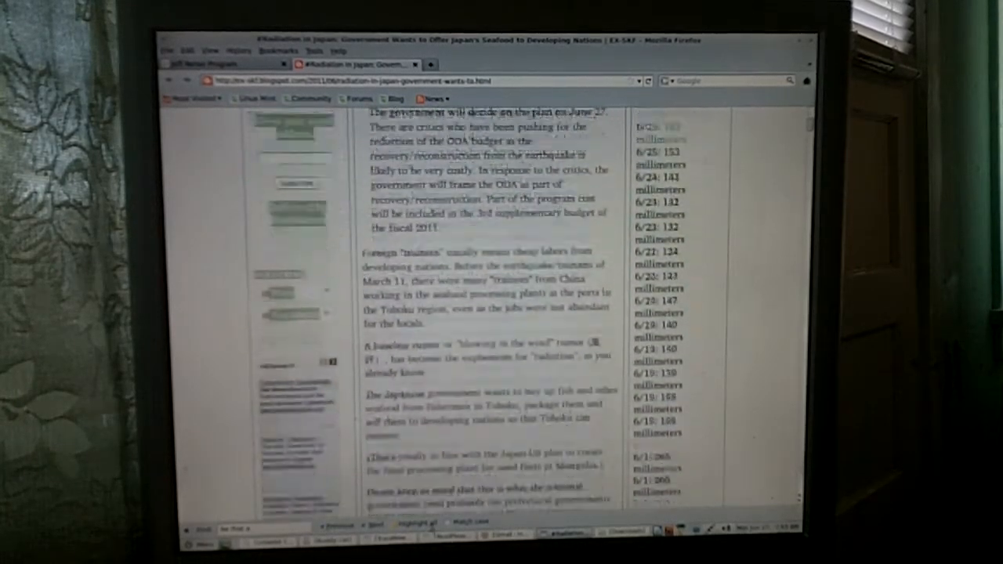
{"action": "scroll", "scroll_direction": "down", "scroll_amount": 3}
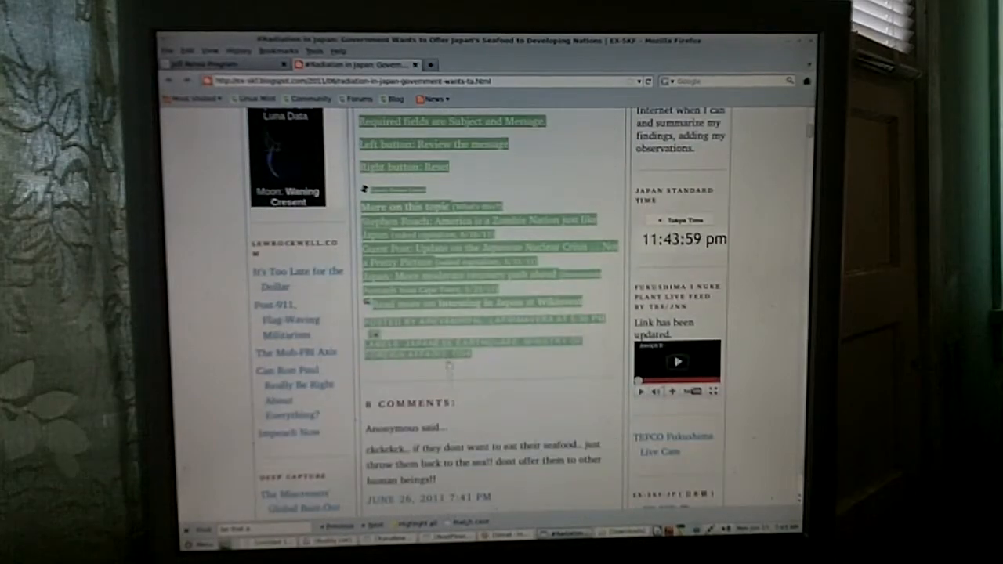
{"action": "scroll", "scroll_direction": "up", "scroll_amount": 3}
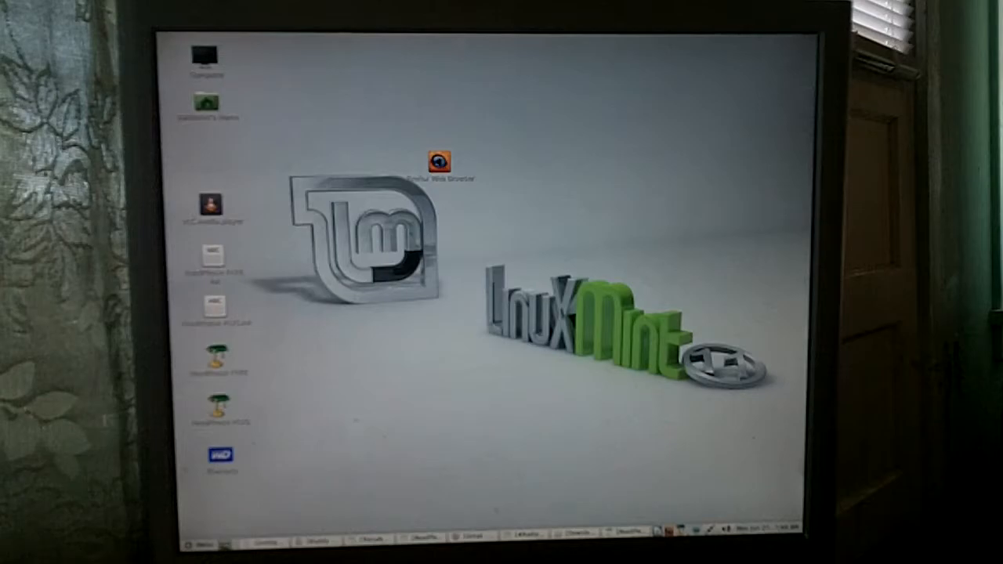
{"action": "mouse_move", "coordinate": [498, 133]}
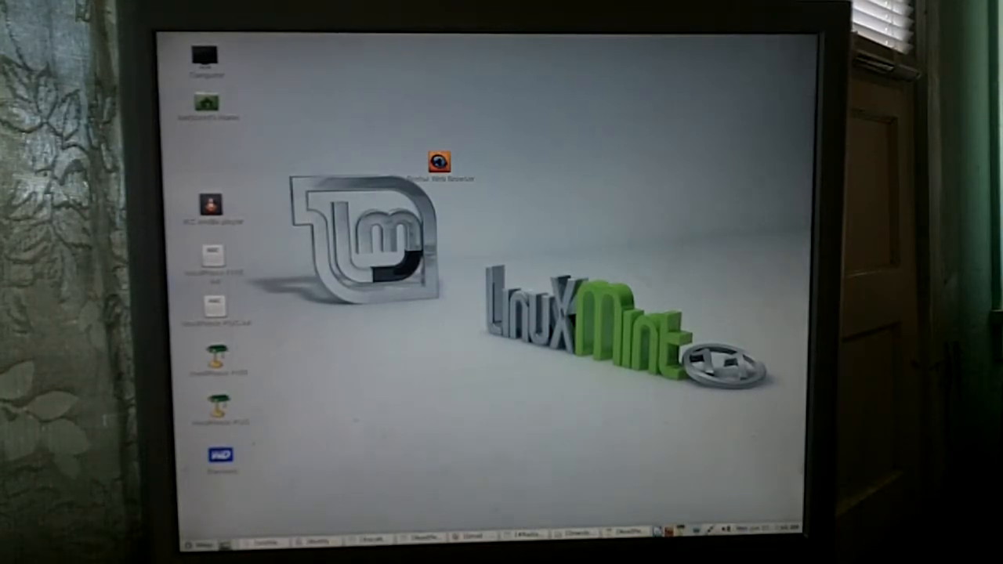
Step: Launch ReadPlease Plus 2003 from its desktop launcher
{"action": "left_click", "coordinate": [191, 542]}
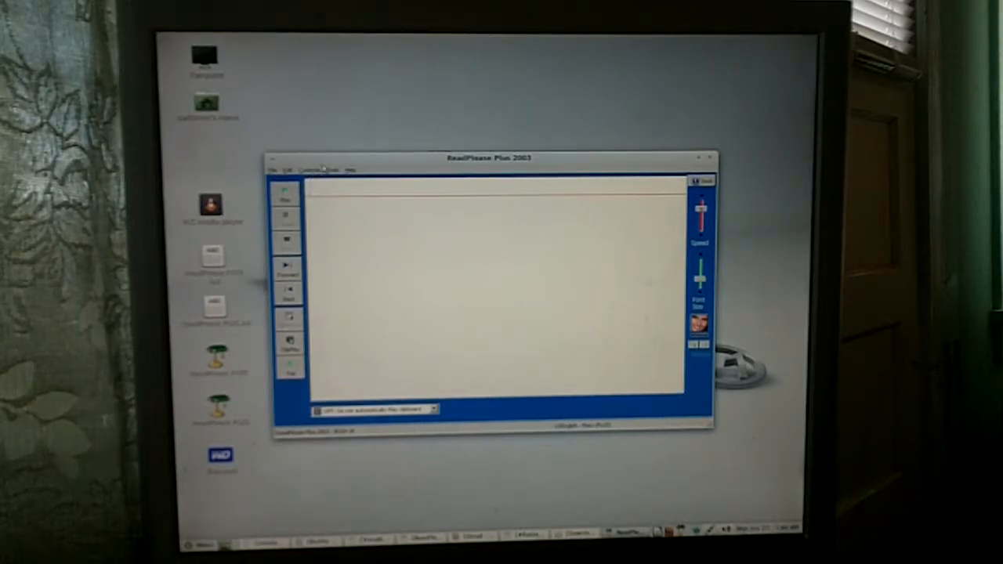
Step: Bring up the Options window from the Tools menu
{"action": "left_click", "coordinate": [331, 170]}
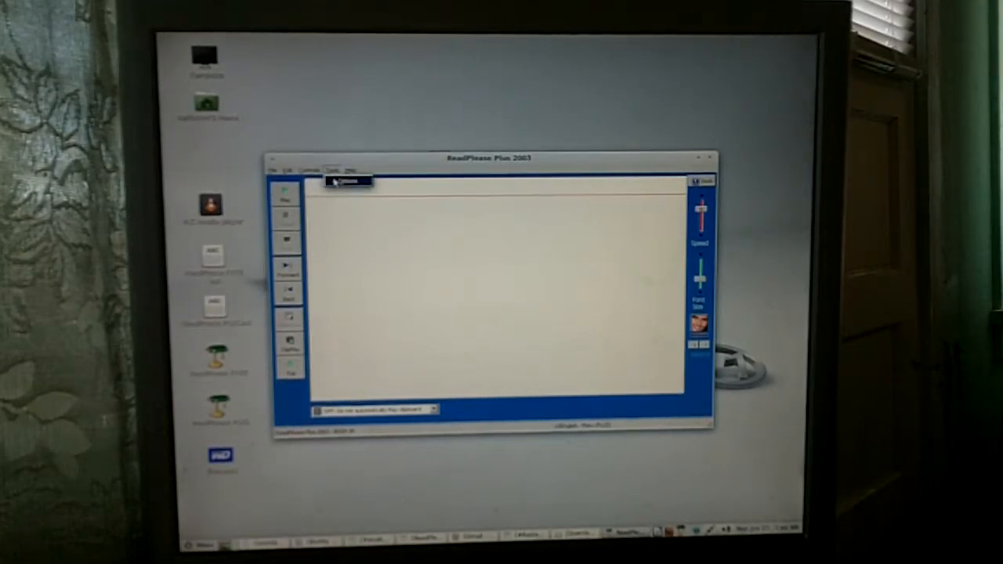
{"action": "left_click", "coordinate": [345, 182]}
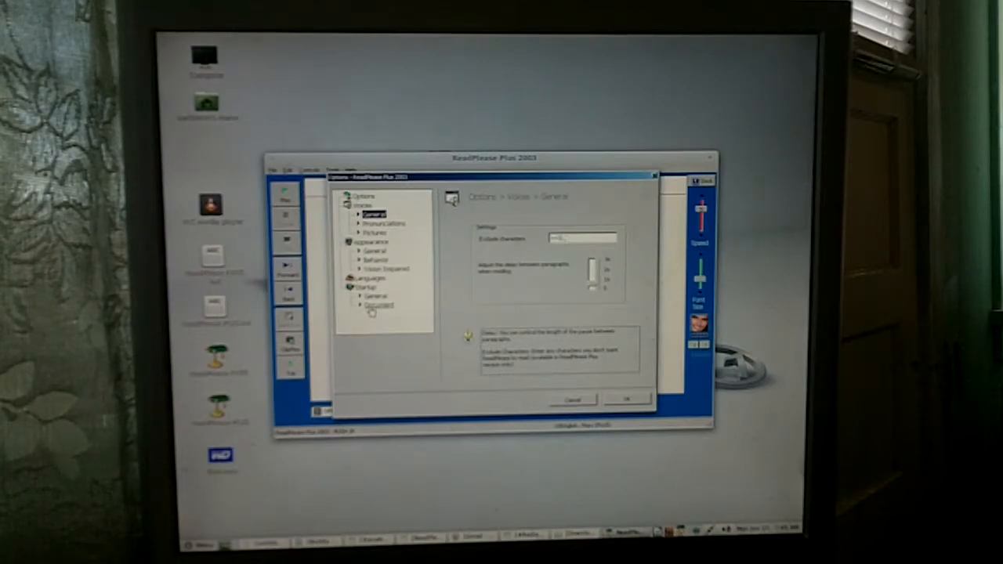
Step: Review the Startup > Document settings page and close Options with OK
{"action": "left_click", "coordinate": [377, 304]}
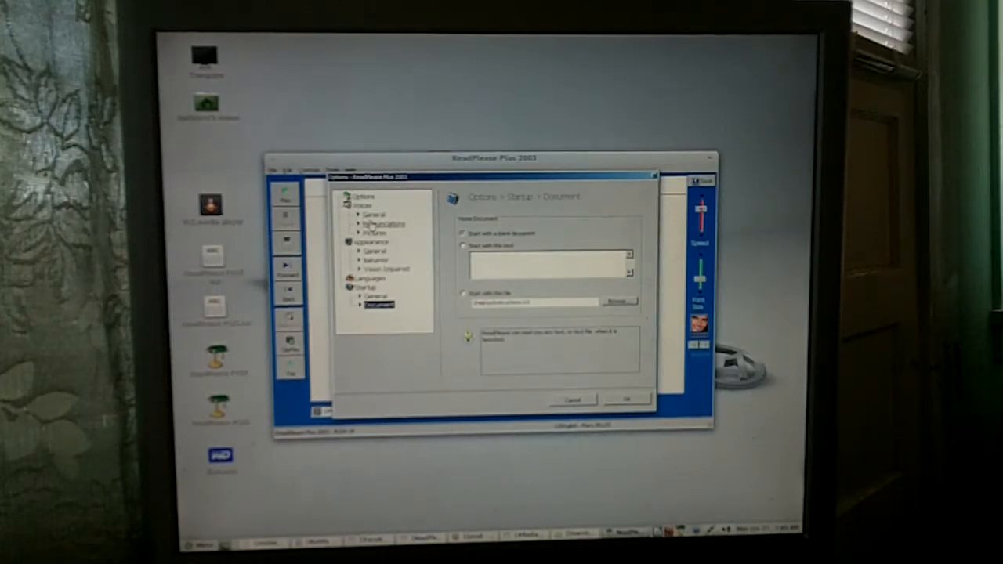
{"action": "left_click", "coordinate": [382, 223]}
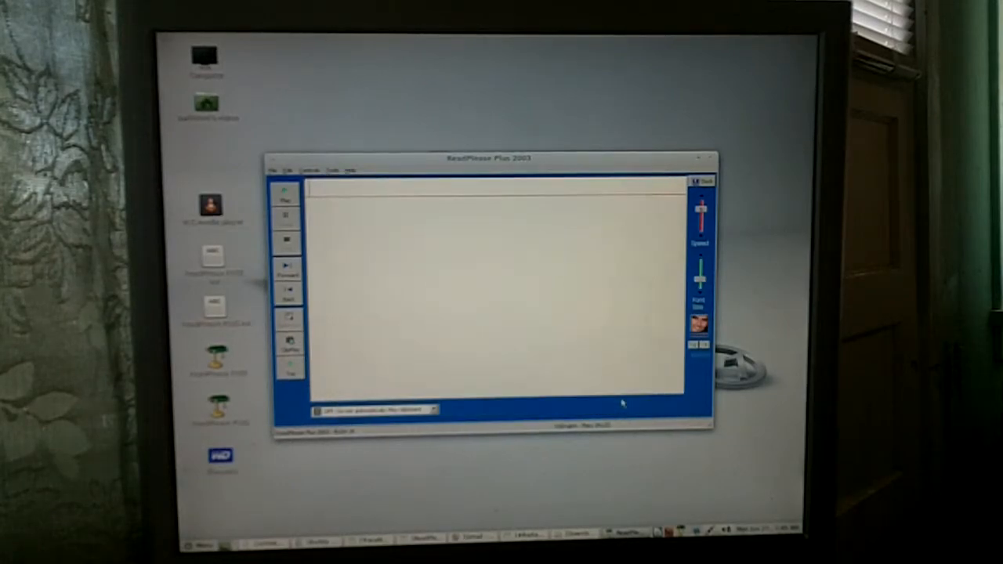
{"action": "mouse_move", "coordinate": [721, 238]}
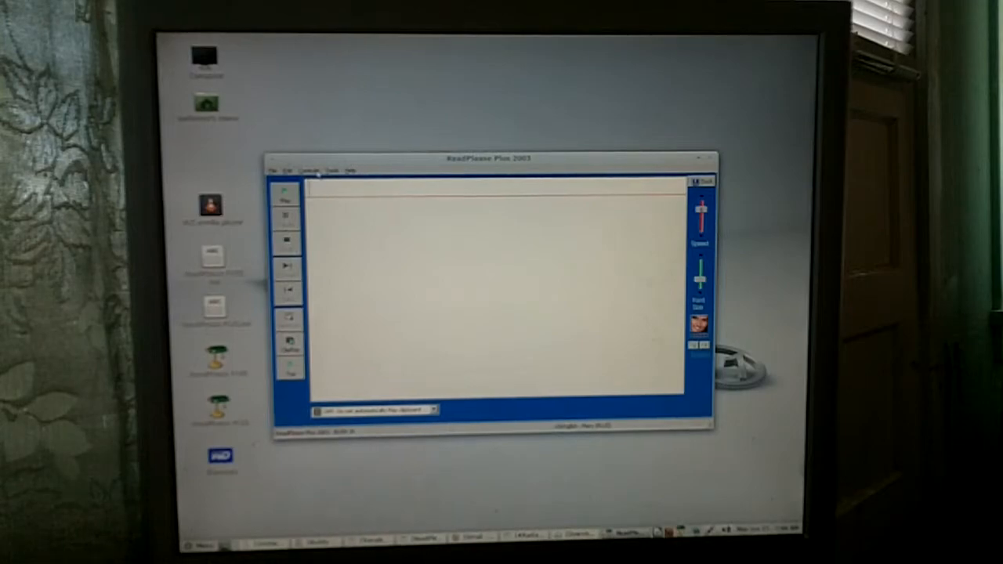
Step: Show the Controls menu listing the reading and pasting commands
{"action": "left_click", "coordinate": [313, 169]}
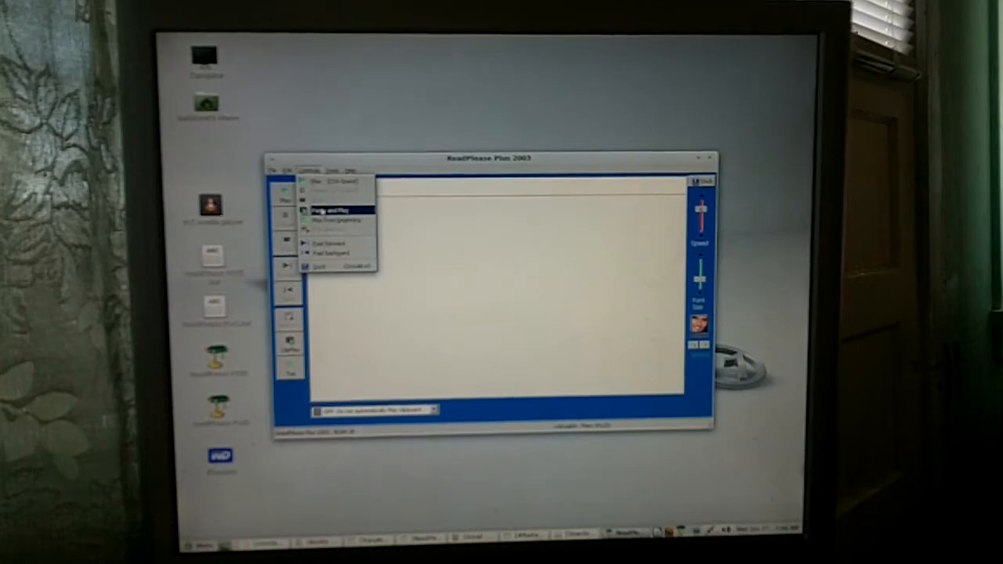
Step: Paste the copied article and read it aloud, following through the \u escape code block
{"action": "left_click", "coordinate": [333, 210]}
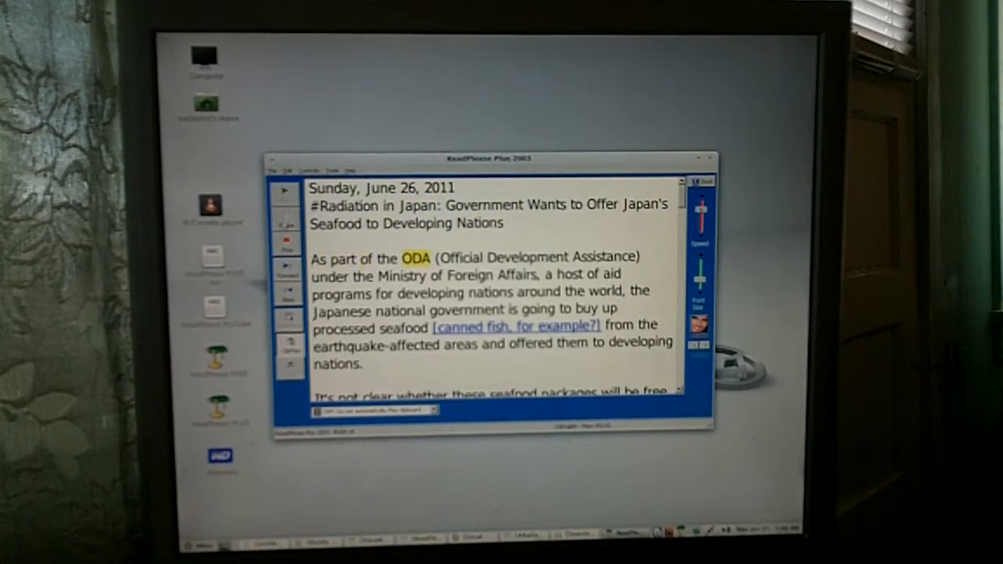
{"action": "left_click", "coordinate": [285, 191]}
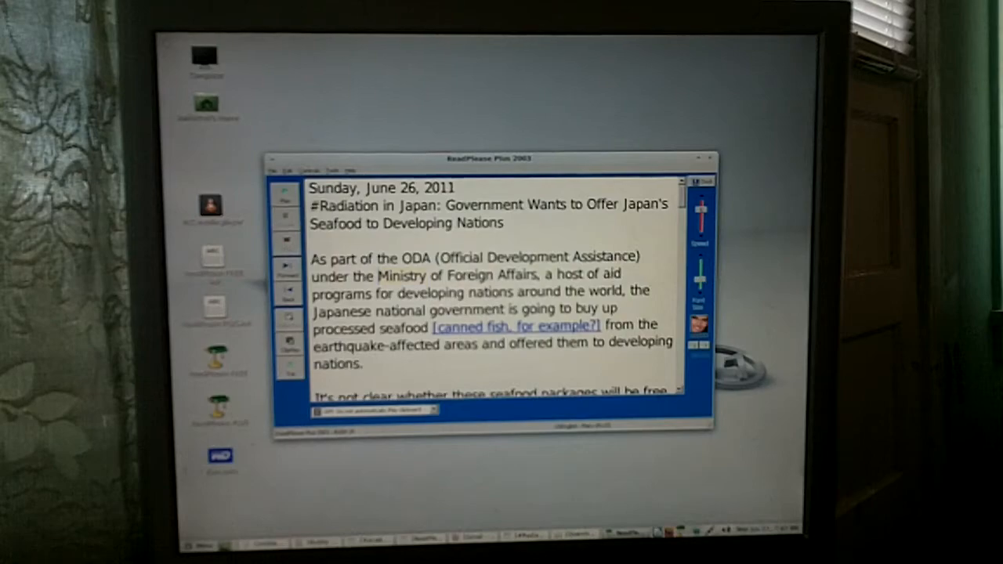
{"action": "scroll", "scroll_direction": "down", "scroll_amount": 3}
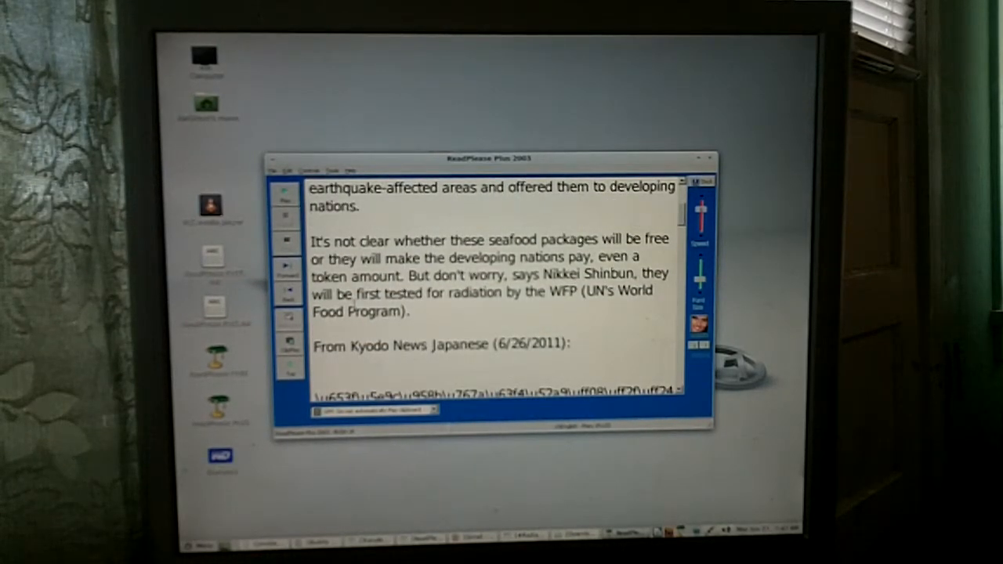
{"action": "scroll", "scroll_direction": "down", "scroll_amount": 3}
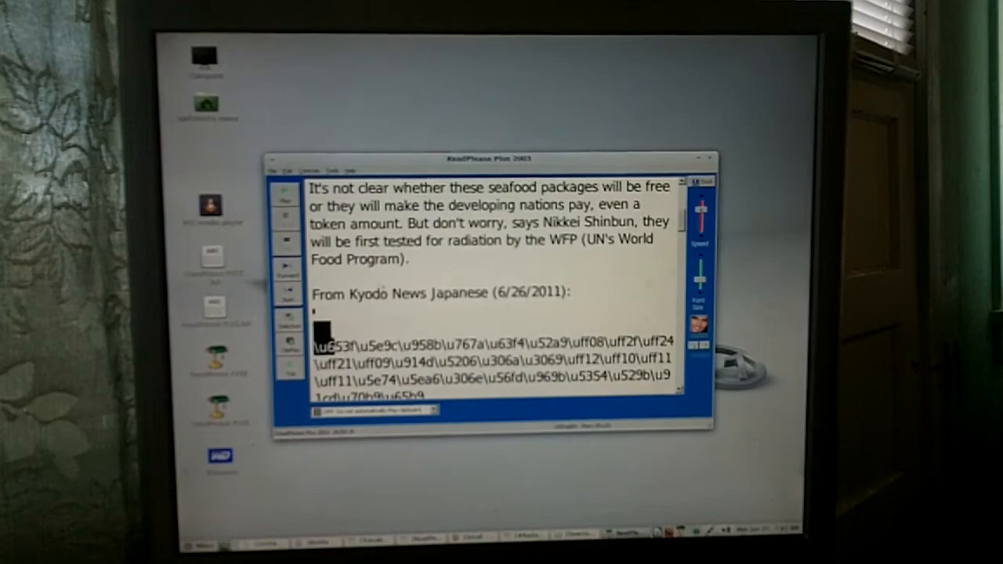
{"action": "scroll", "scroll_direction": "down", "scroll_amount": 3}
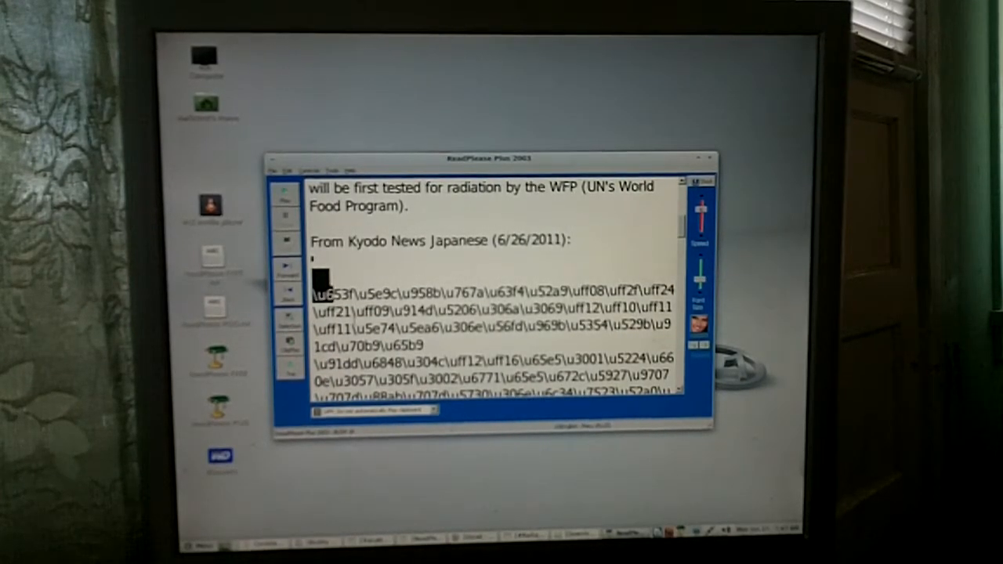
{"action": "scroll", "scroll_direction": "down", "scroll_amount": 3}
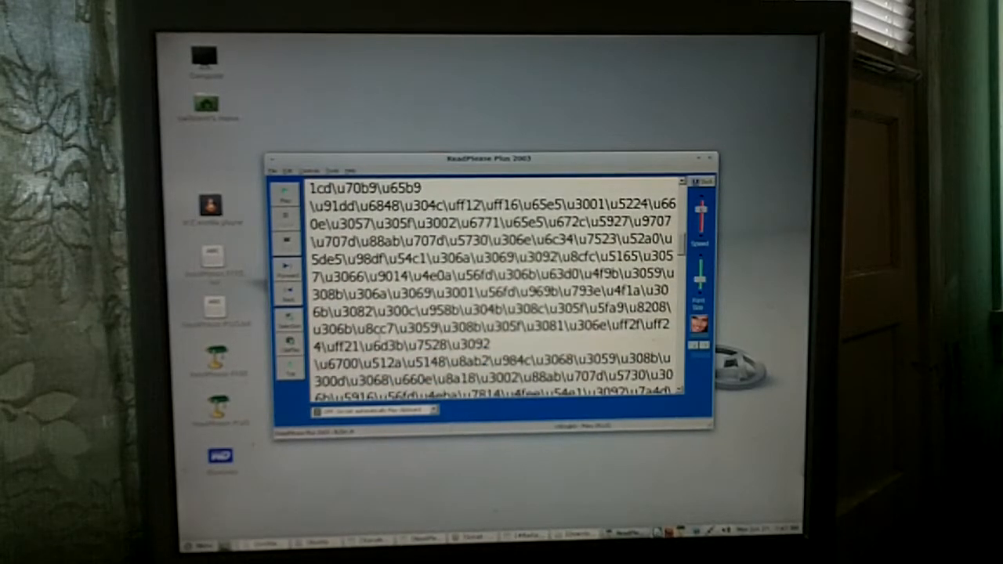
{"action": "scroll", "scroll_direction": "down", "scroll_amount": 3}
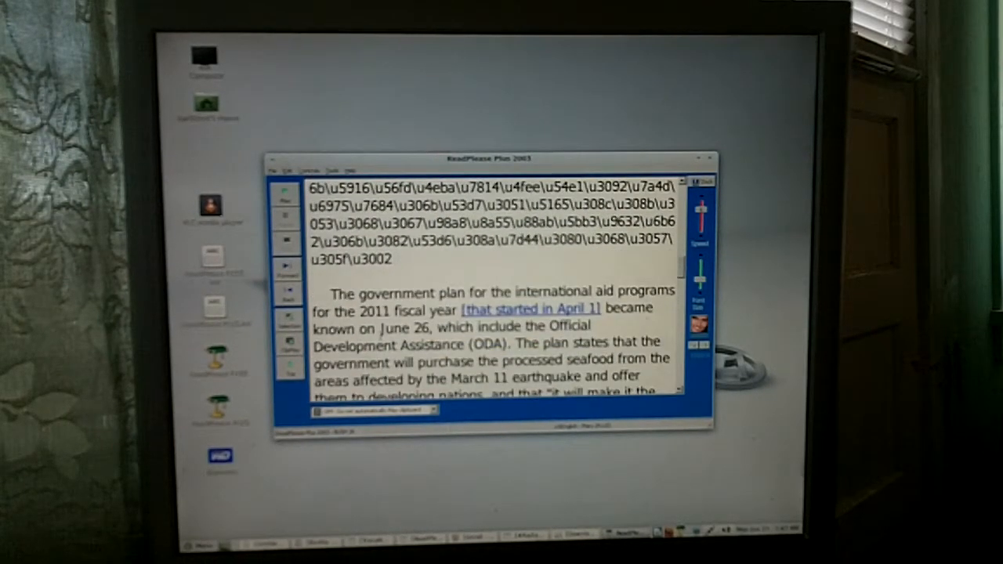
{"action": "scroll", "scroll_direction": "down", "scroll_amount": 3}
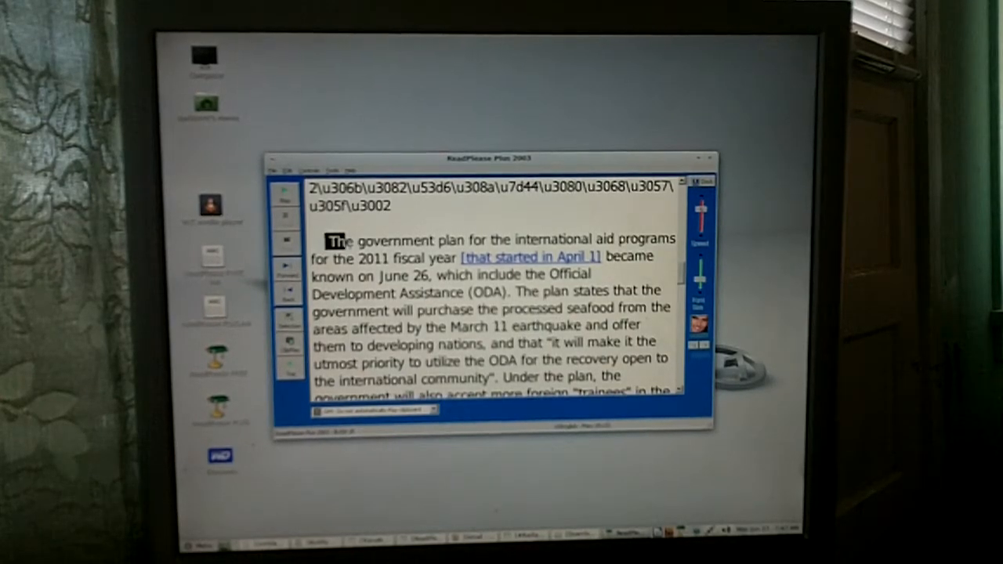
Step: Move back into the text area to the second block of Unicode escape codes
{"action": "left_click", "coordinate": [285, 196]}
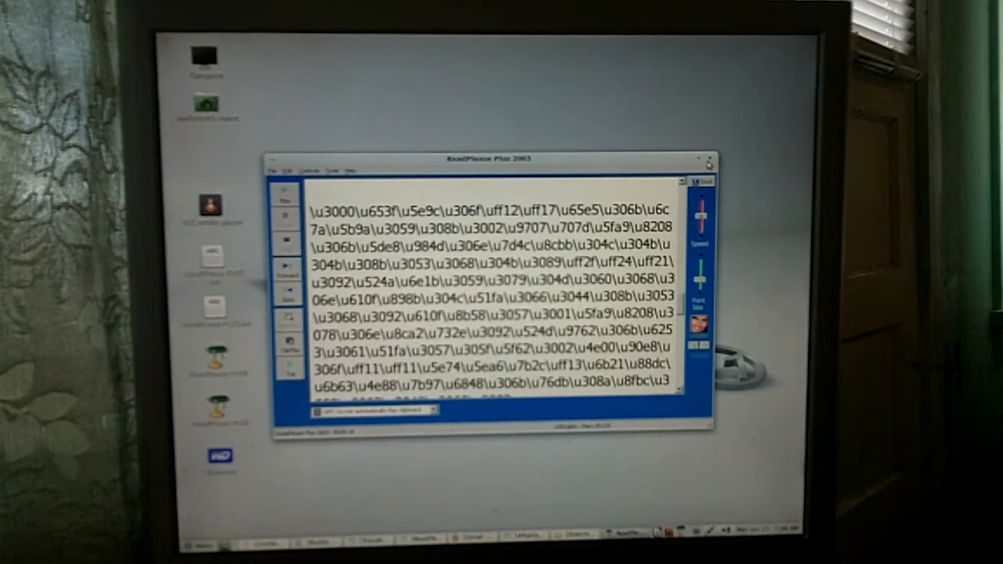
Step: Clear the garbled article from ReadPlease and bring up a blank Writer document
{"action": "left_click", "coordinate": [707, 160]}
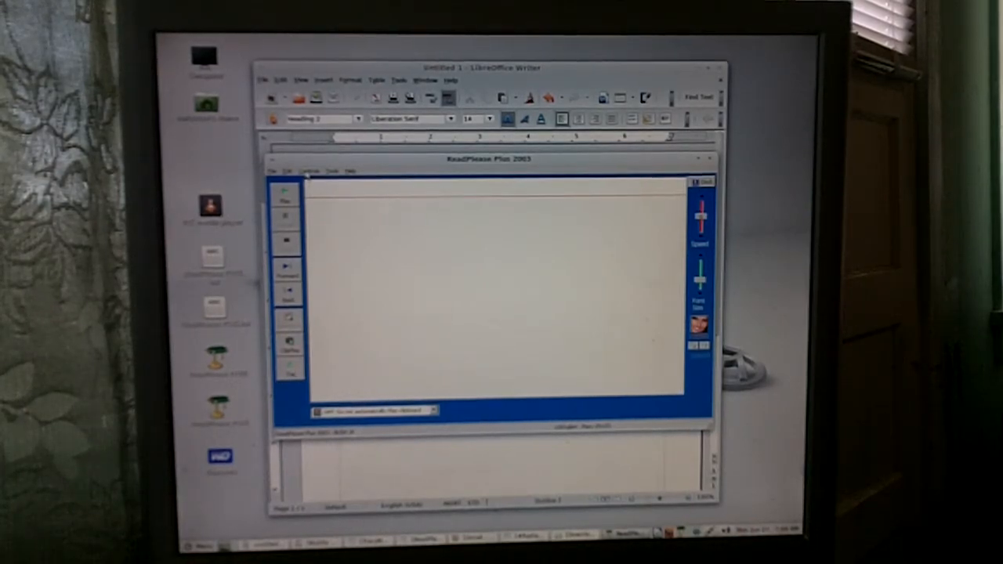
Step: Paste the Writer-filtered article with question marks replacing escape codes and read it aloud
{"action": "left_click", "coordinate": [309, 171]}
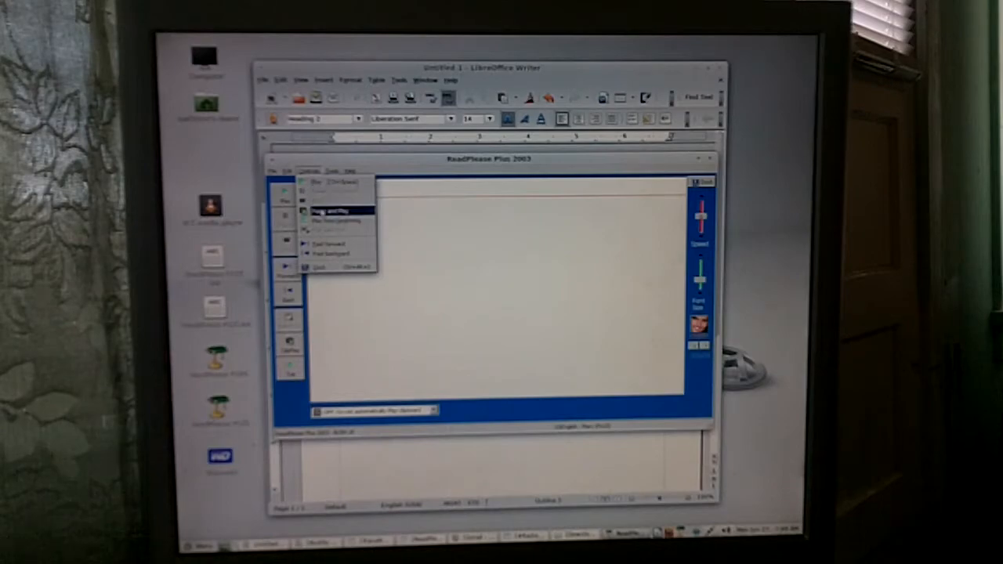
{"action": "left_click", "coordinate": [333, 210]}
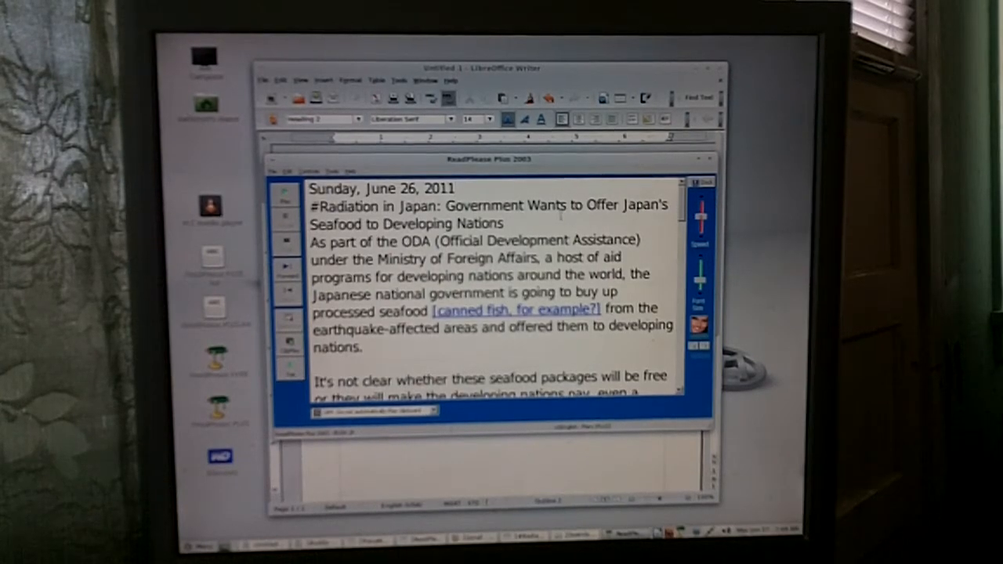
{"action": "scroll", "scroll_direction": "down", "scroll_amount": 3}
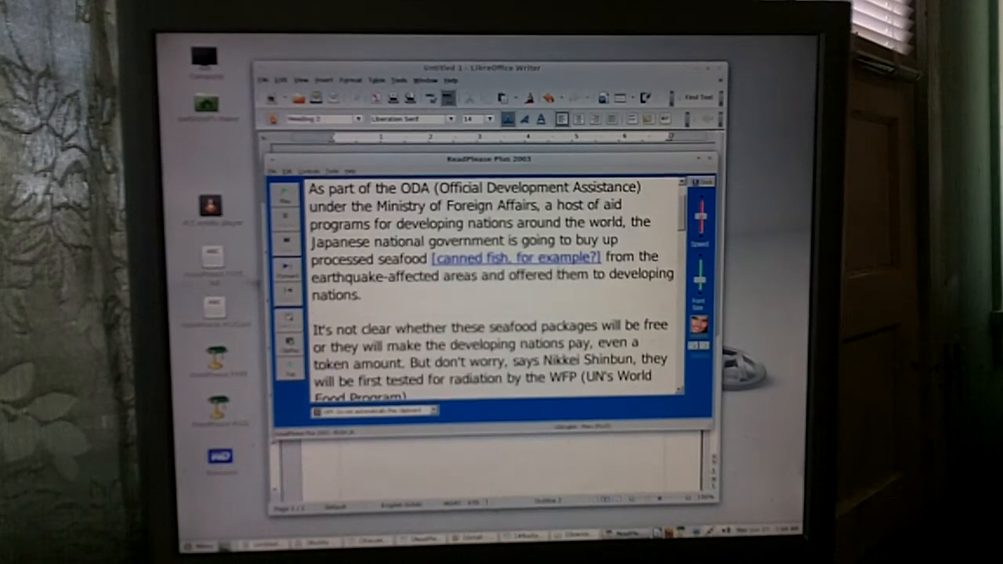
{"action": "scroll", "scroll_direction": "down", "scroll_amount": 3}
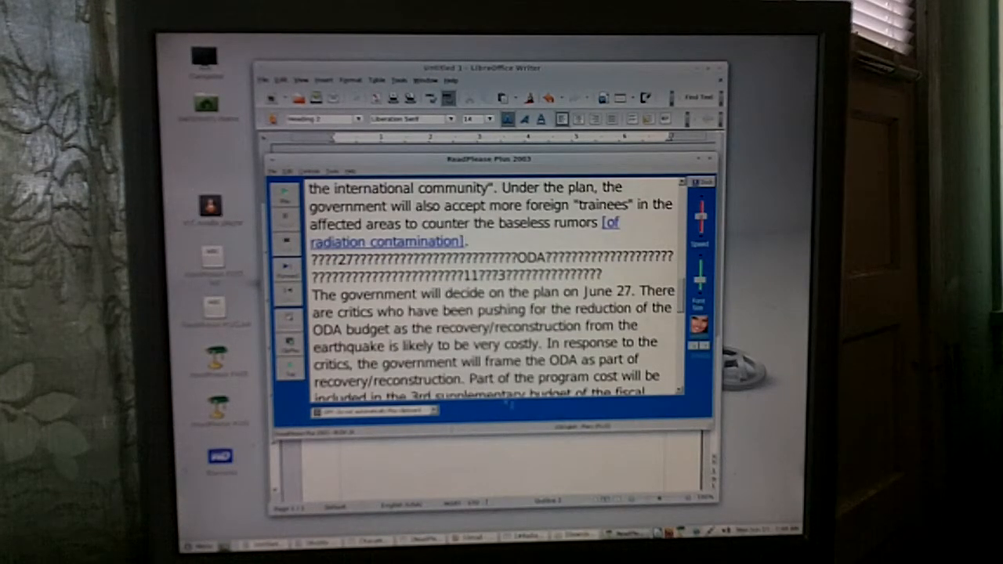
{"action": "scroll", "scroll_direction": "down", "scroll_amount": 3}
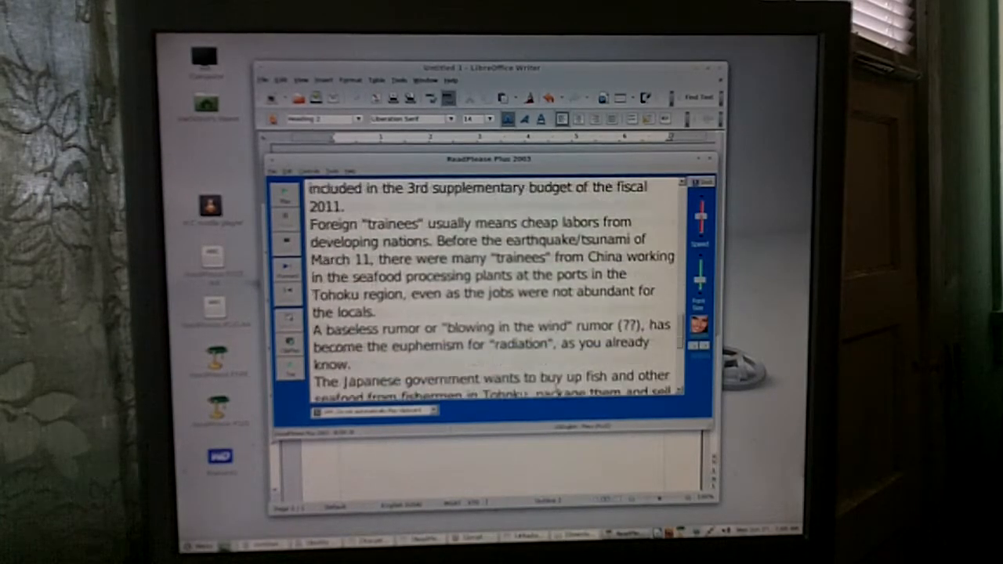
{"action": "scroll", "scroll_direction": "down", "scroll_amount": 3}
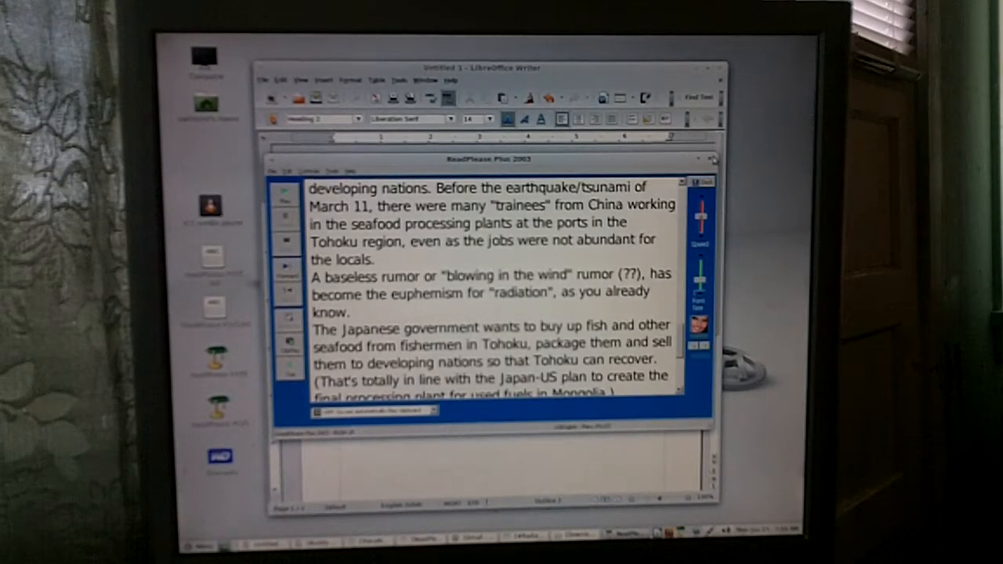
Step: Close ReadPlease Plus 2003 and LibreOffice Writer, returning to the desktop
{"action": "left_click", "coordinate": [709, 160]}
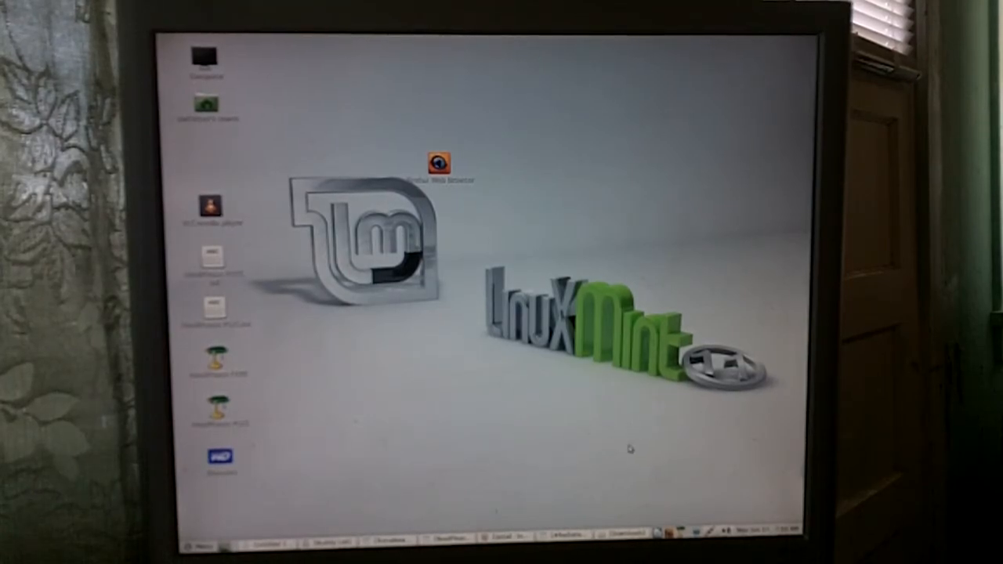
{"action": "mouse_move", "coordinate": [517, 464]}
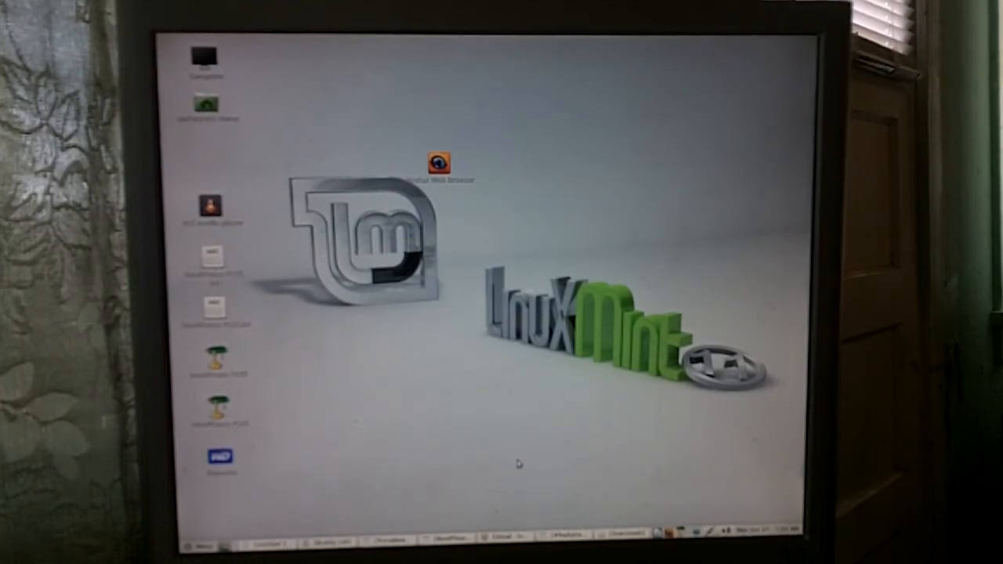